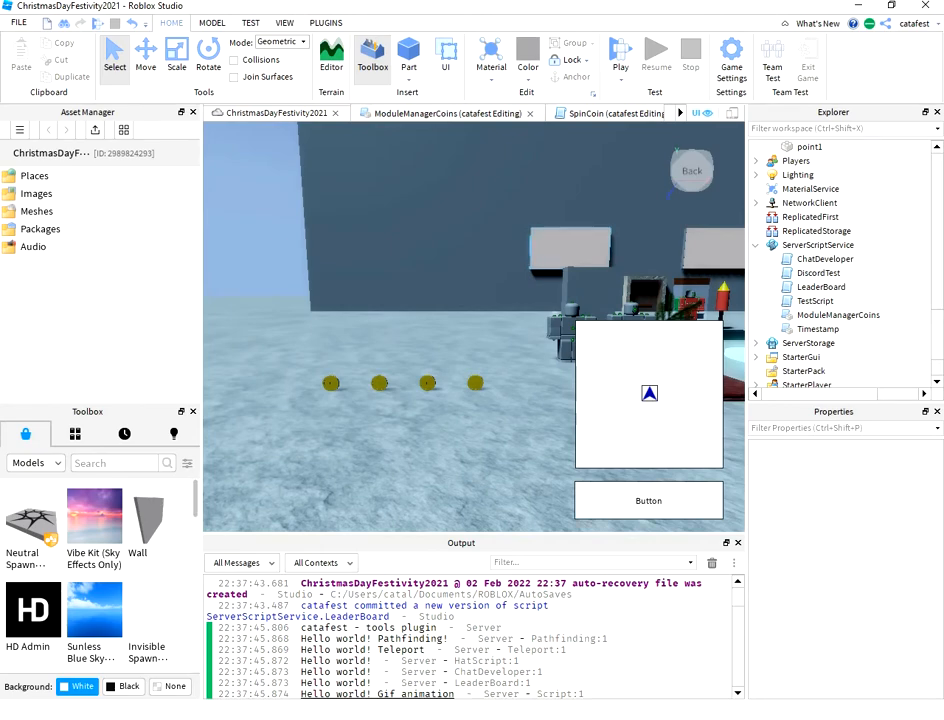
mouse_move(576, 235)
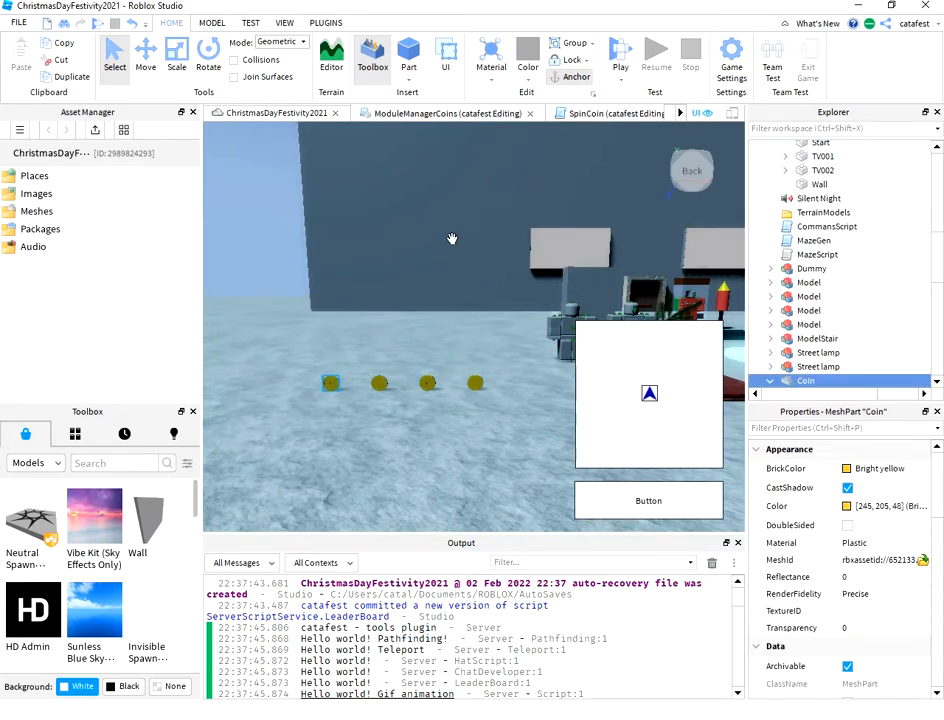
mouse_move(520, 207)
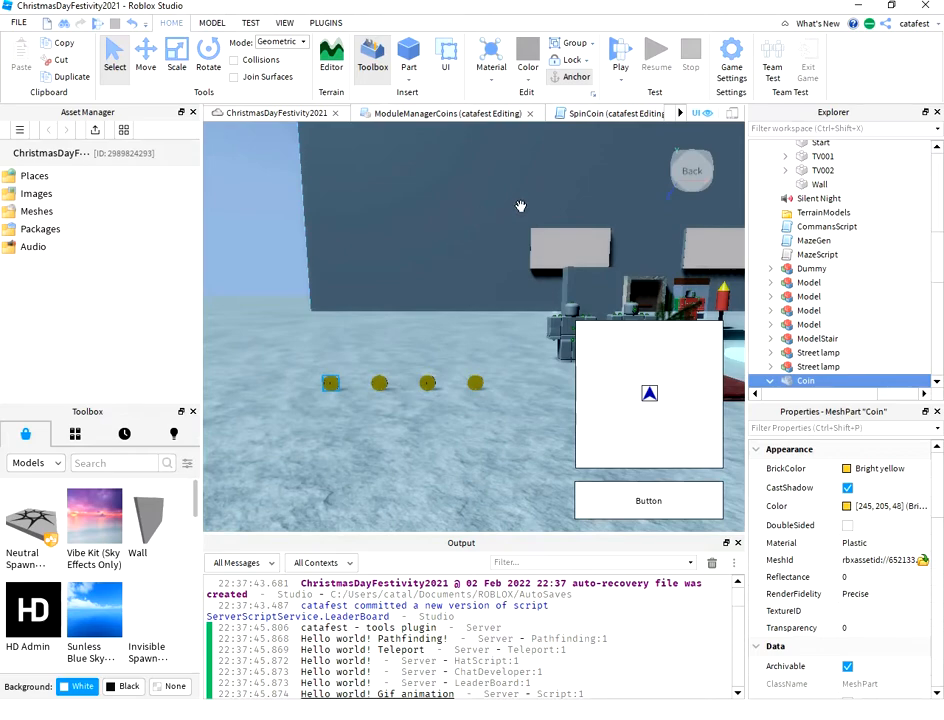
mouse_move(538, 197)
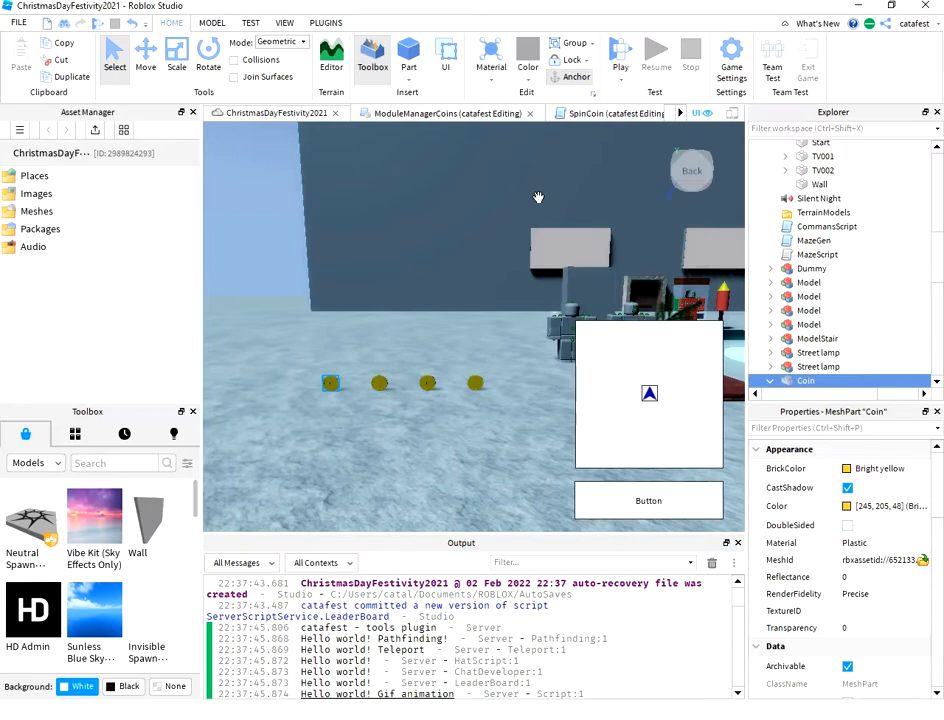
Play-test the coin game and stop it, returning to edit mode with a TestScript error logged.
left_click(620, 52)
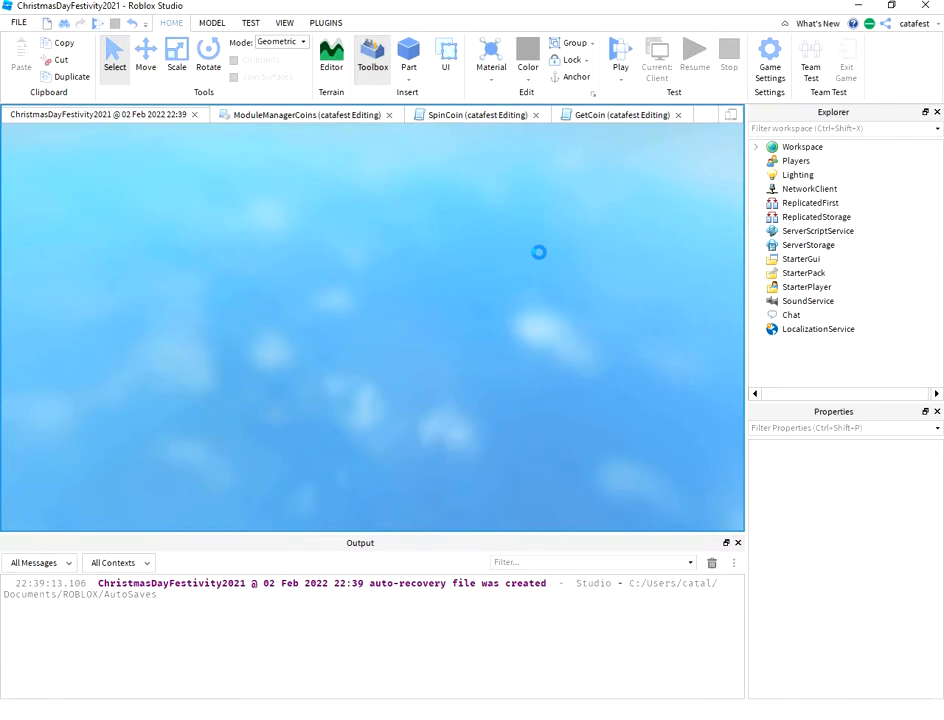
left_click(620, 55)
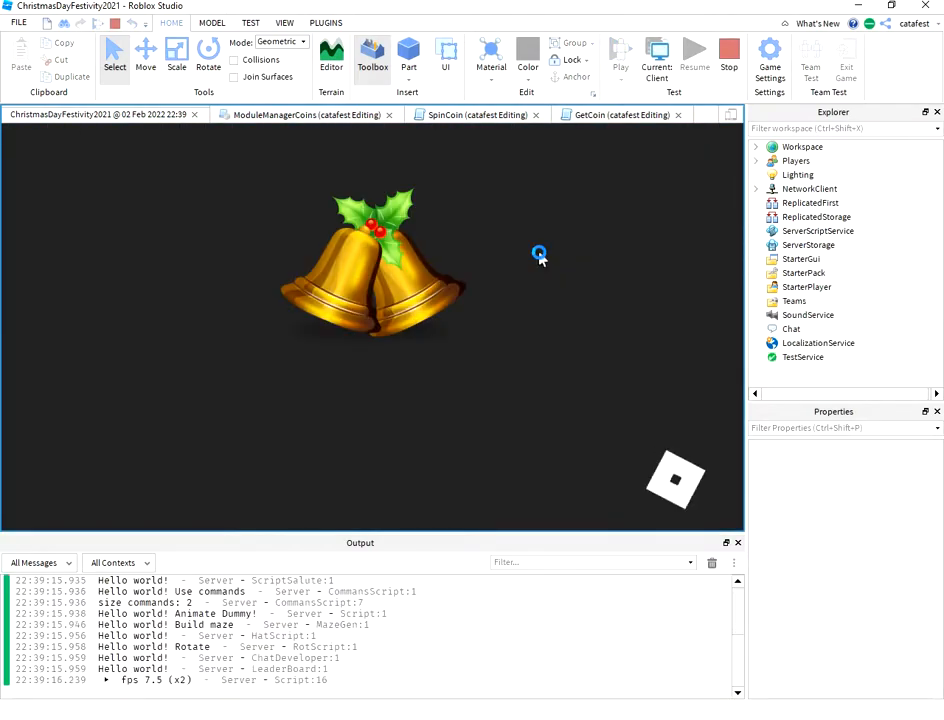
left_click(620, 55)
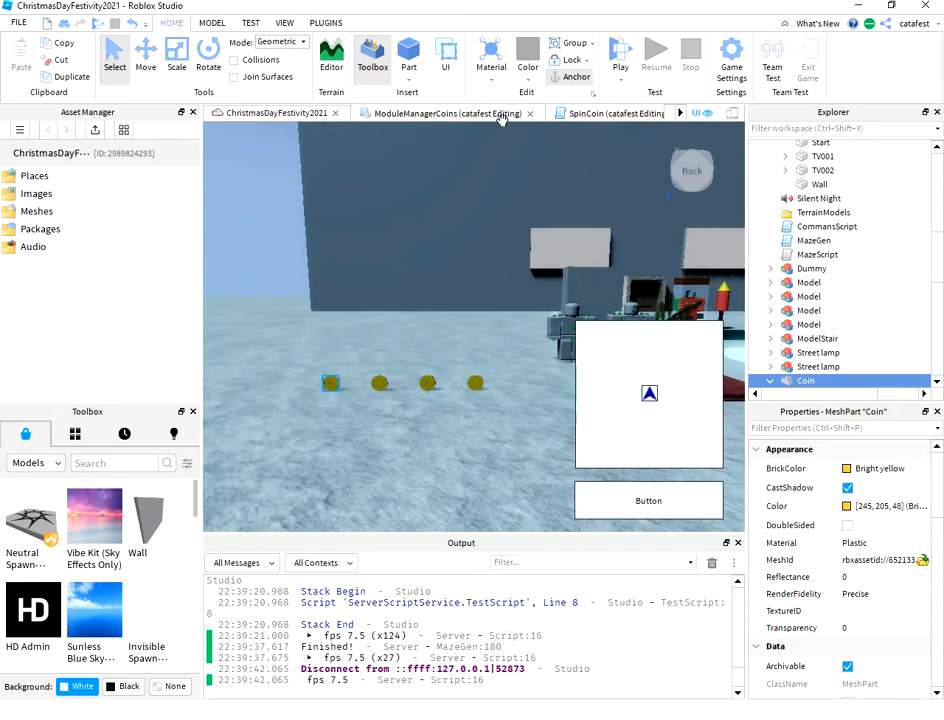
Review the ModuleManagerCoins module, then the SpinCoin rotation script.
left_click(447, 113)
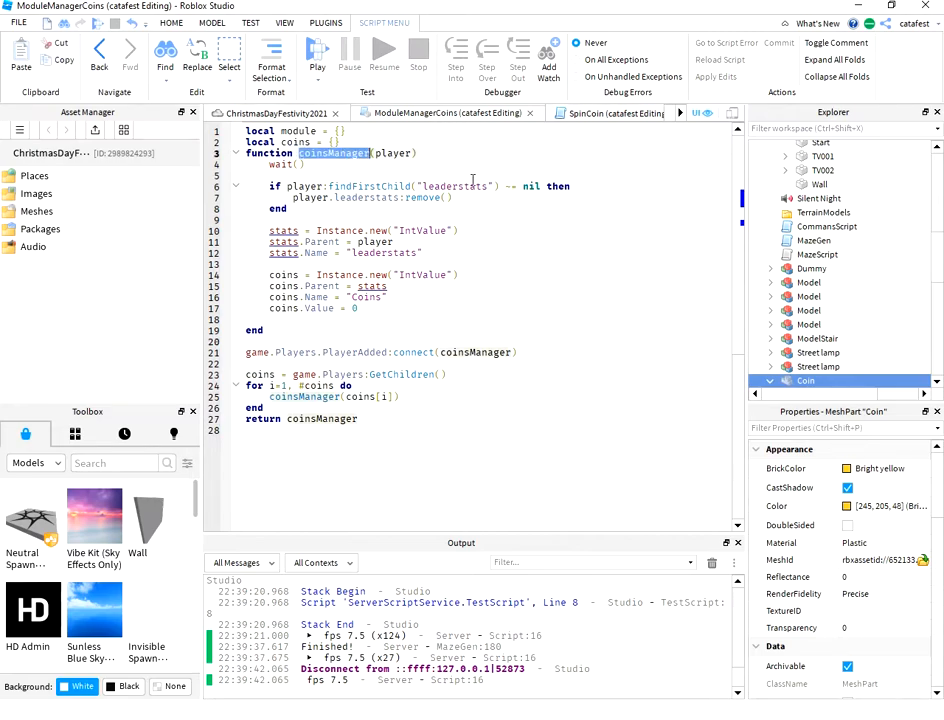
mouse_move(527, 205)
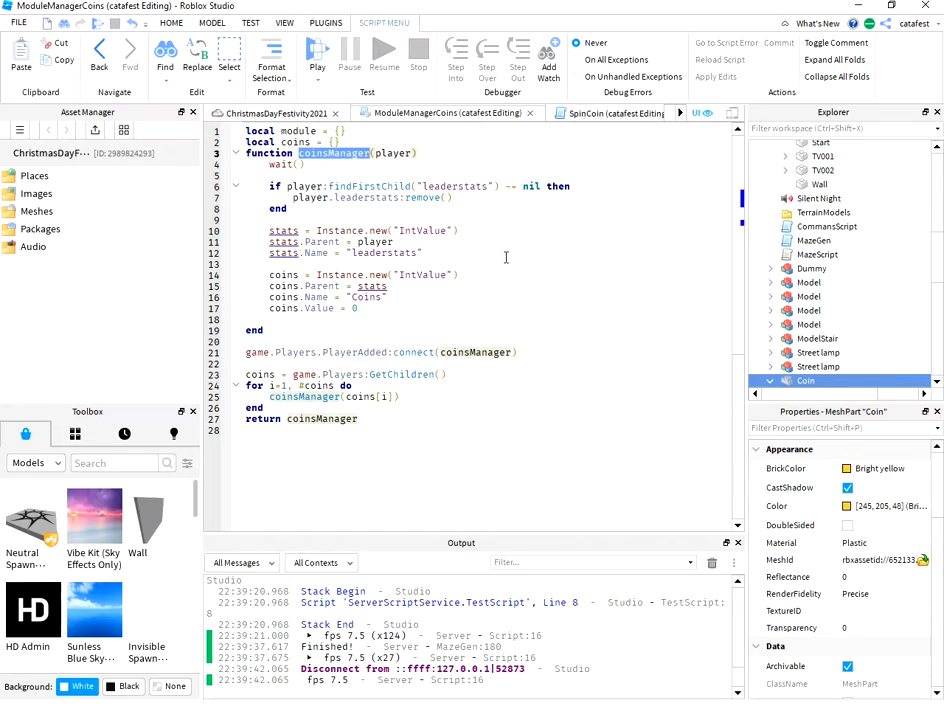
left_click(588, 113)
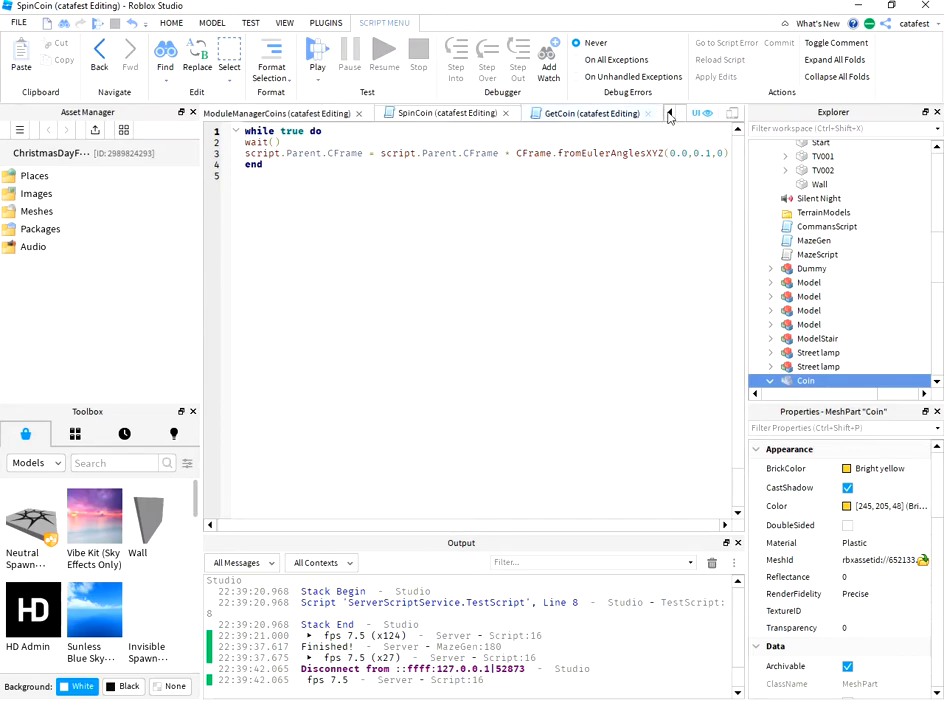
Bring up the GetCoin script that adds coins on touch and removes the coin.
left_click(590, 113)
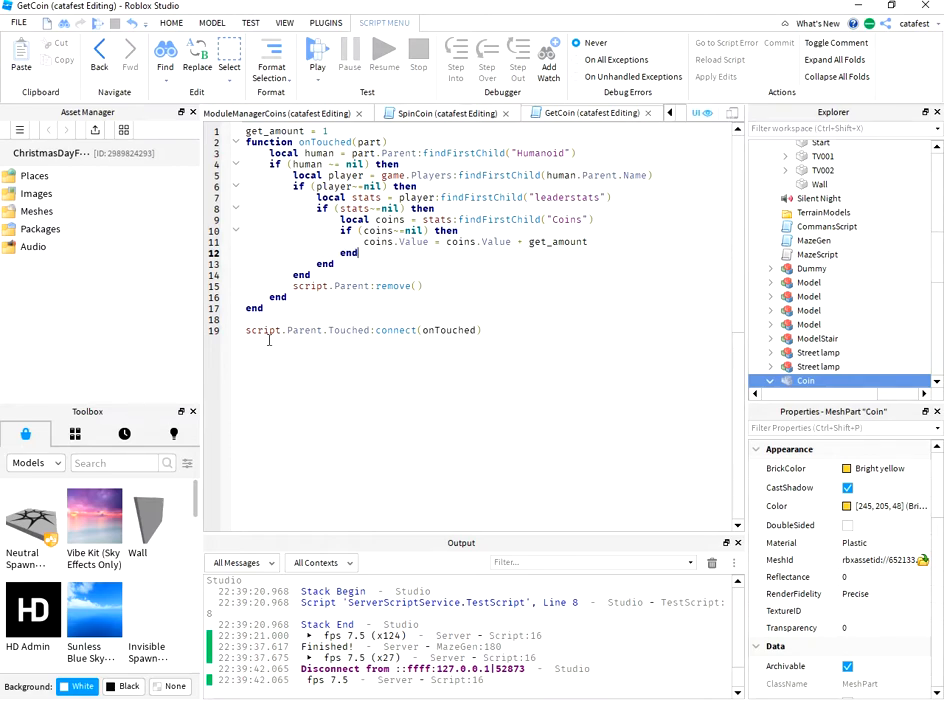
mouse_move(562, 307)
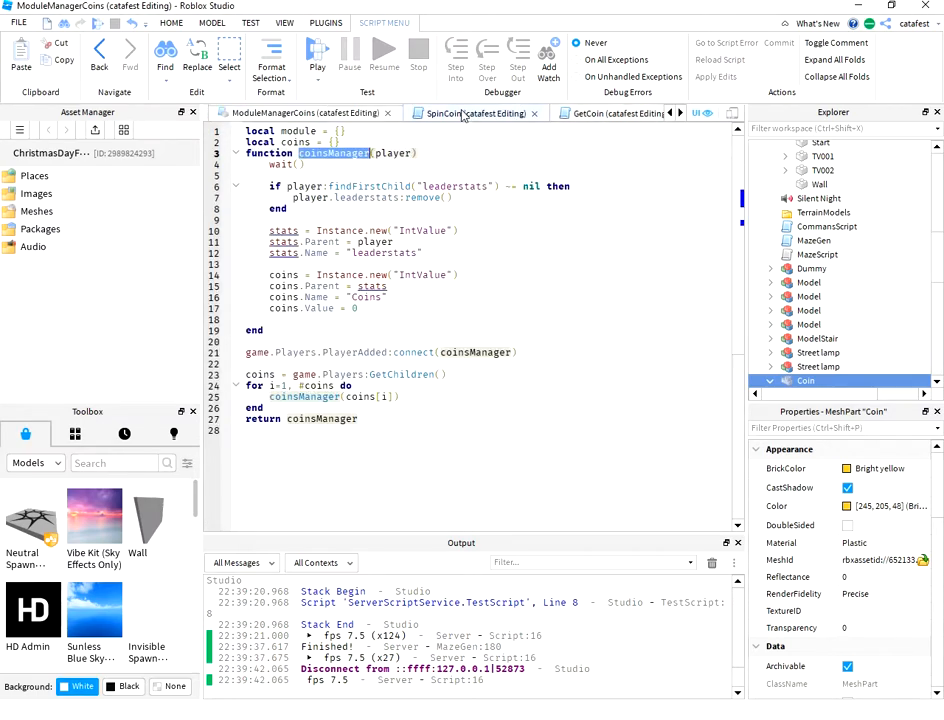
Revisit GetCoin, scroll the Explorer past the Coin parts, and open the LeaderBoard script.
left_click(585, 113)
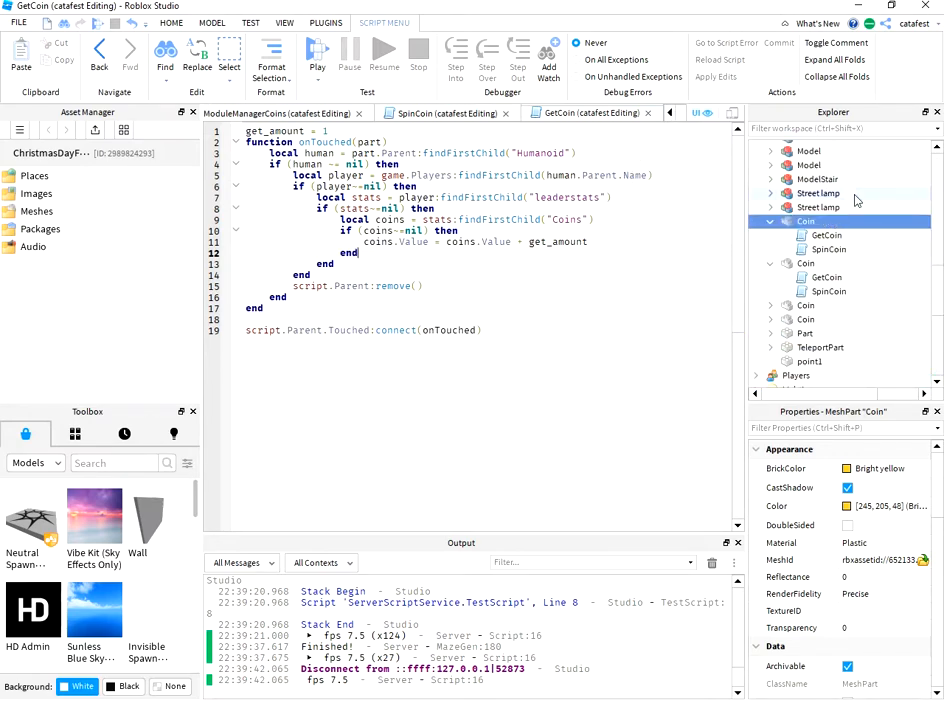
scroll("down", 3)
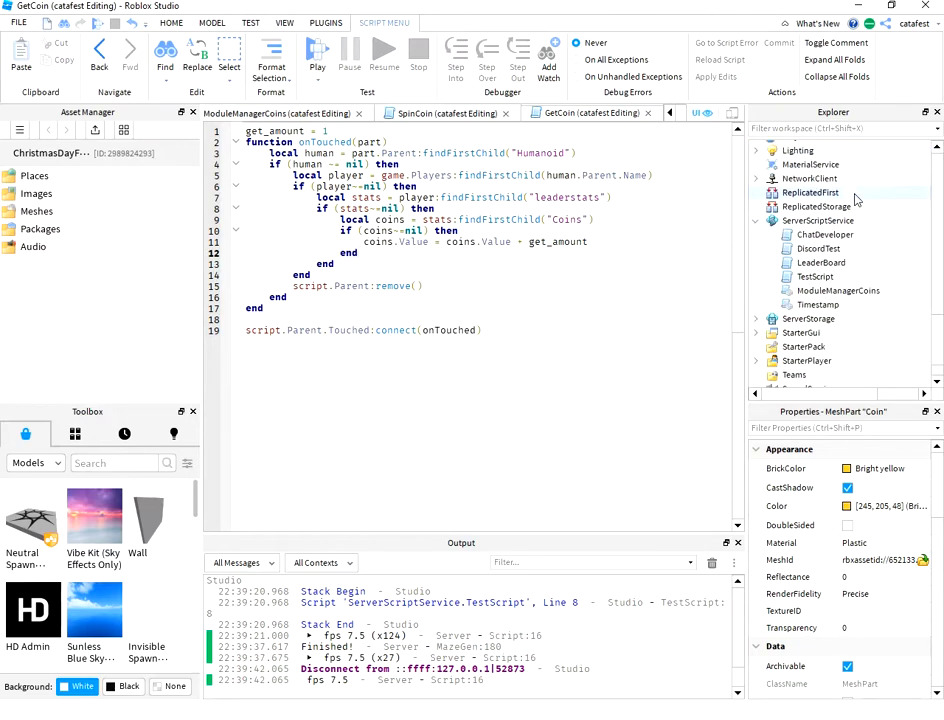
mouse_move(855, 200)
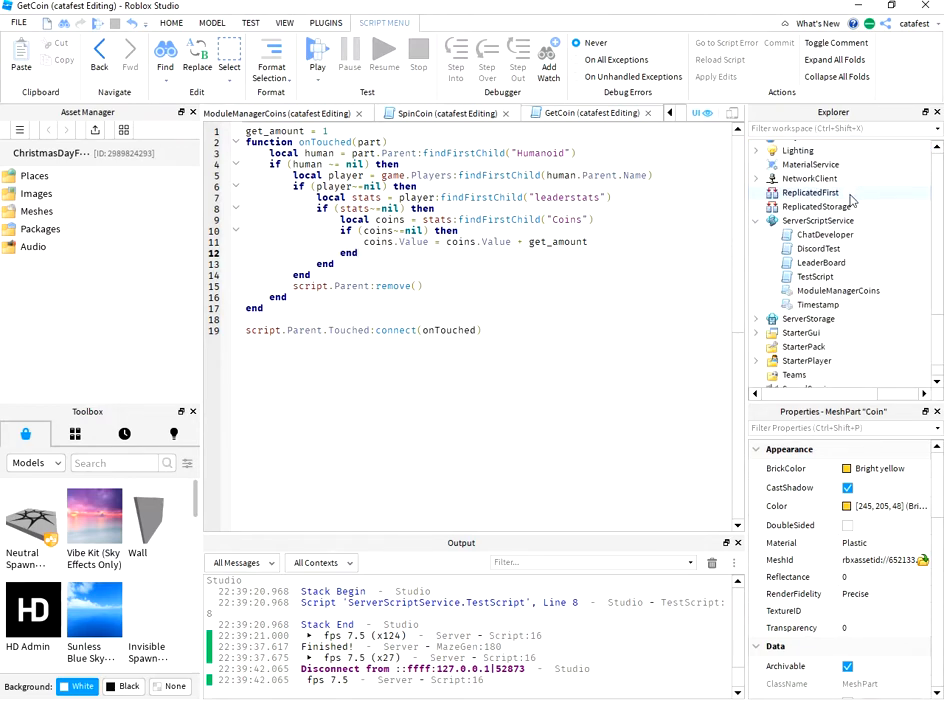
left_click(820, 262)
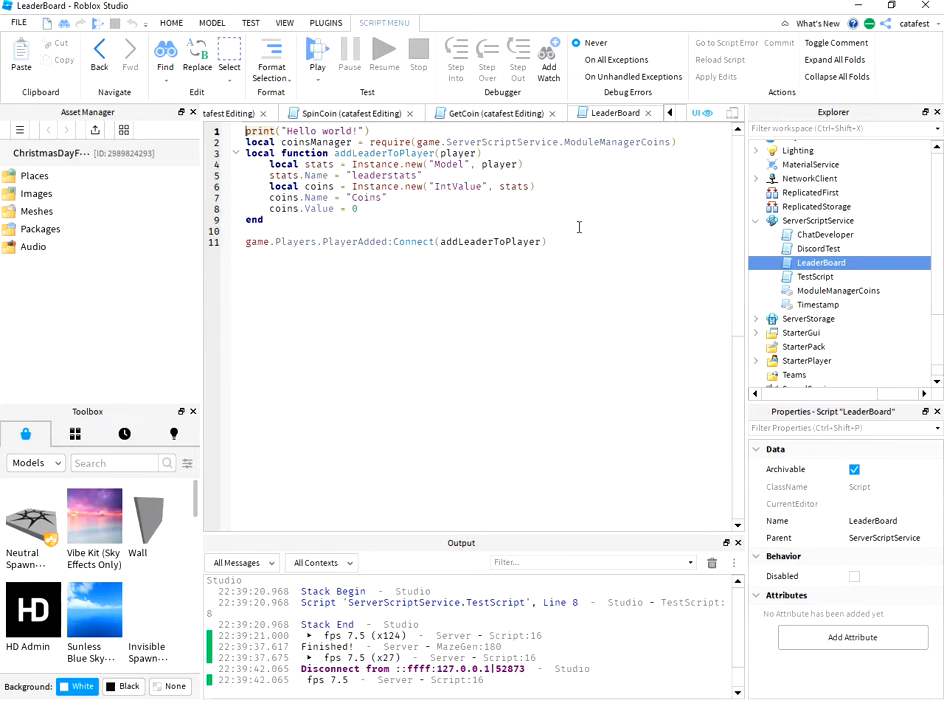
mouse_move(607, 221)
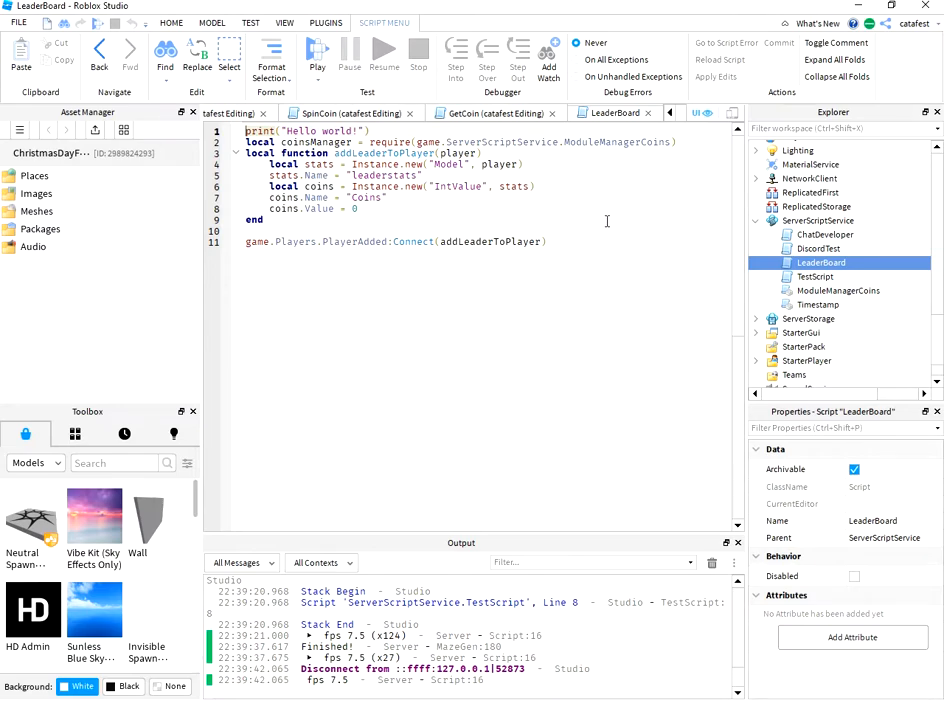